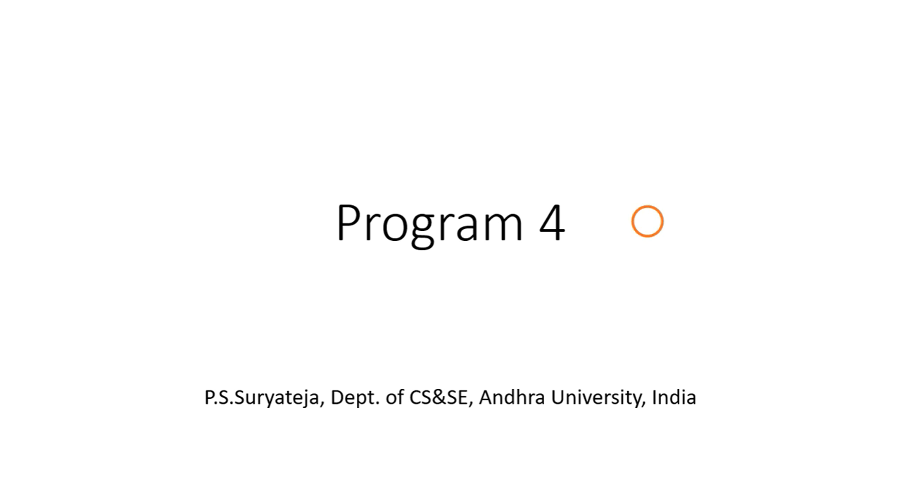
{"action": "mouse_move", "coordinate": [633, 261]}
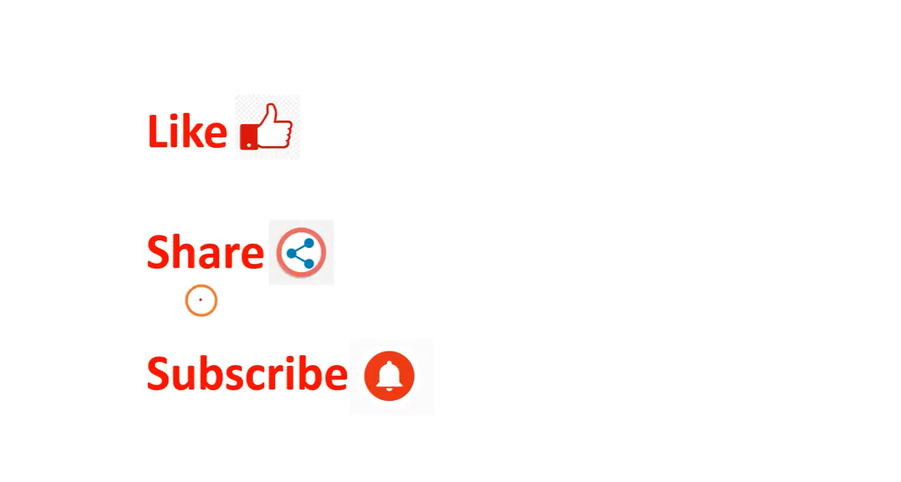
{"action": "mouse_move", "coordinate": [297, 422]}
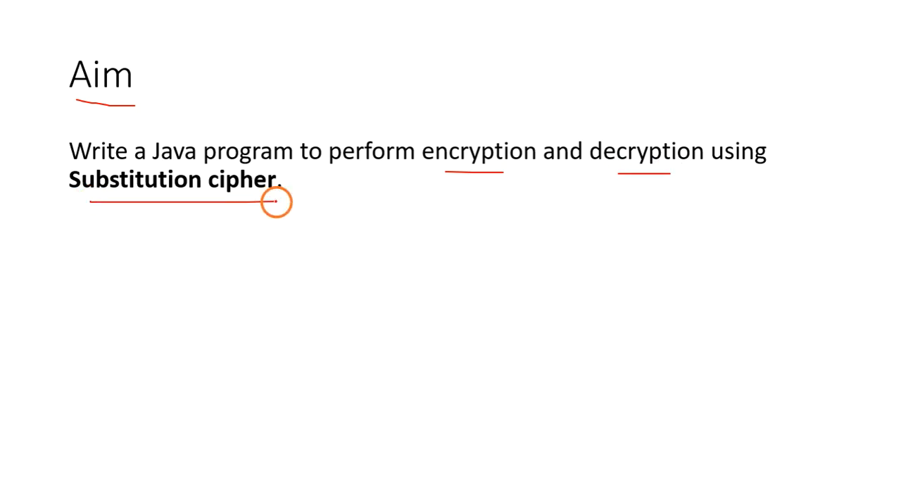
{"action": "mouse_move", "coordinate": [294, 294]}
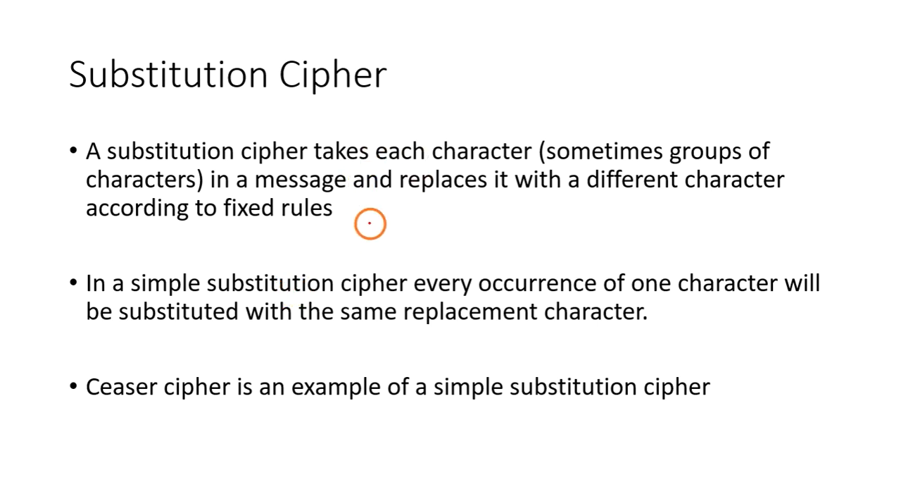
{"action": "mouse_move", "coordinate": [229, 170]}
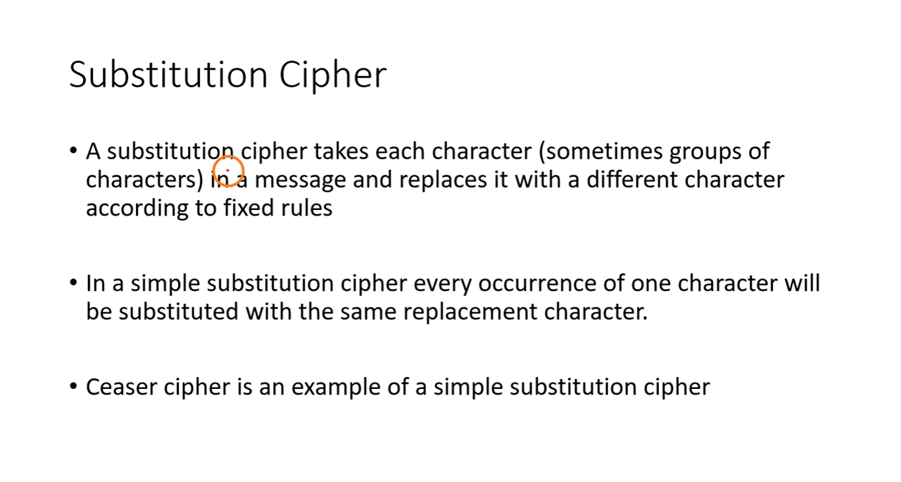
{"action": "mouse_move", "coordinate": [443, 169]}
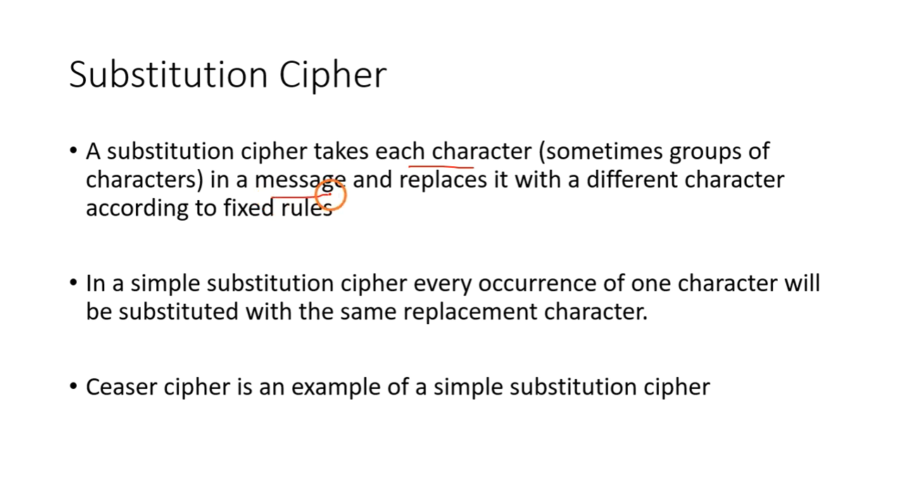
- Underline 'replaces it', 'fixed rules' and 'same replacement' in red ink
{"action": "left_click_drag", "start_coordinate": [331, 197], "coordinate": [425, 199]}
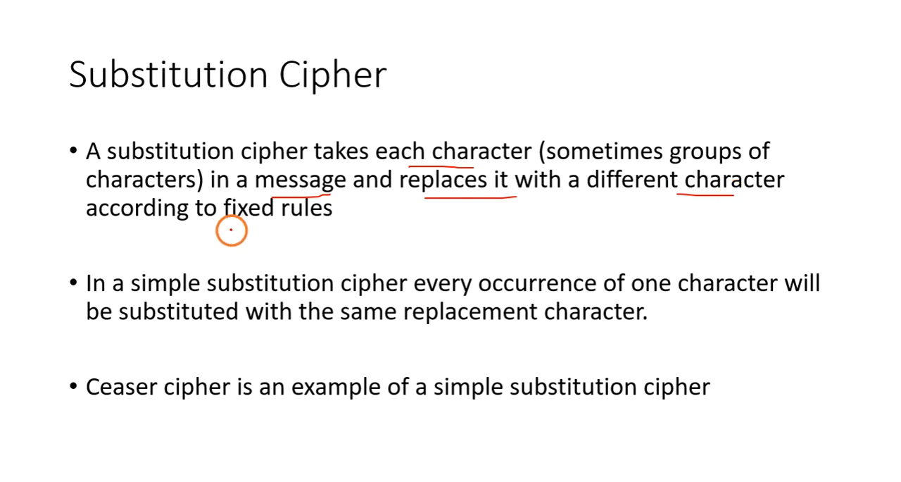
{"action": "left_click_drag", "start_coordinate": [231, 231], "coordinate": [364, 231]}
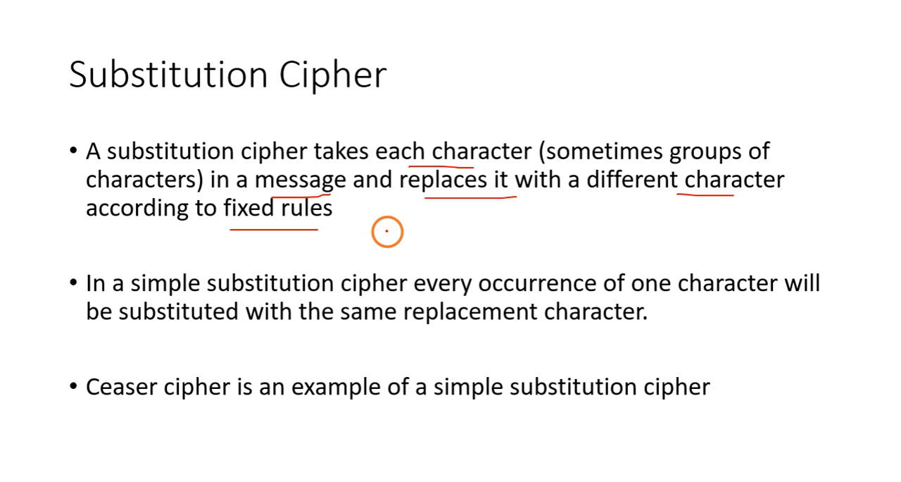
{"action": "mouse_move", "coordinate": [204, 300]}
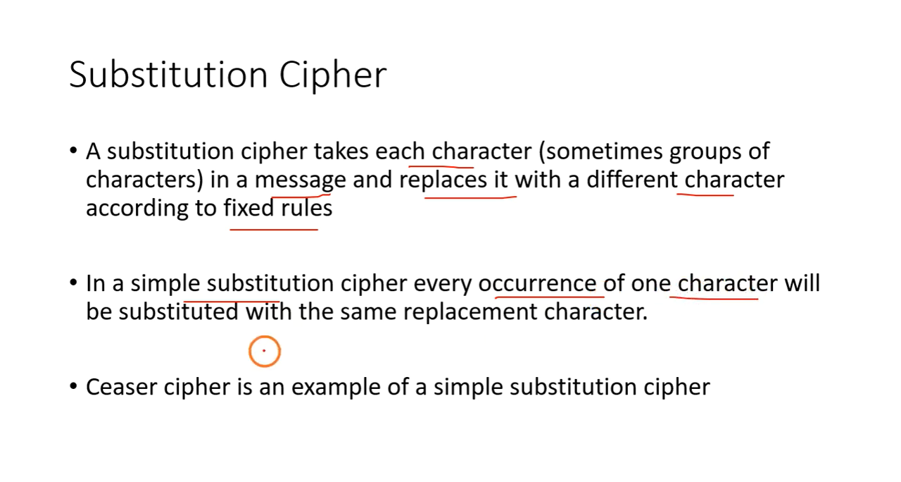
{"action": "mouse_move", "coordinate": [375, 333]}
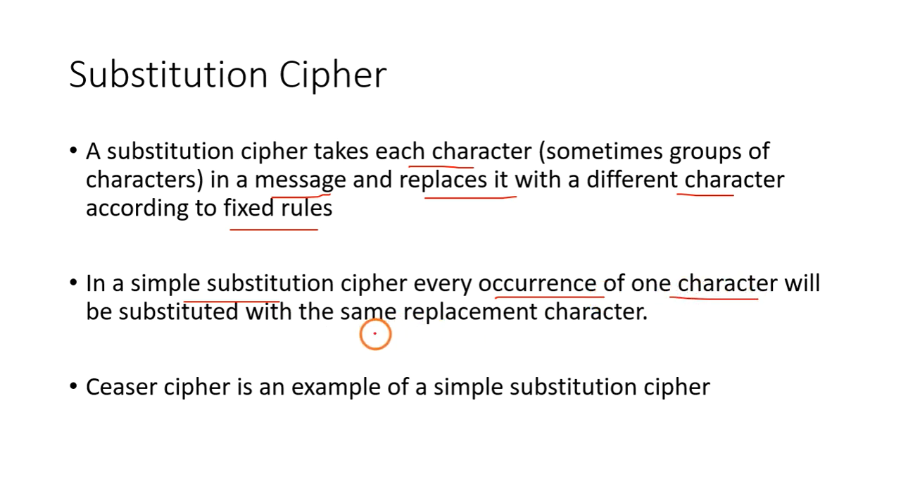
{"action": "left_click_drag", "start_coordinate": [366, 330], "coordinate": [535, 326]}
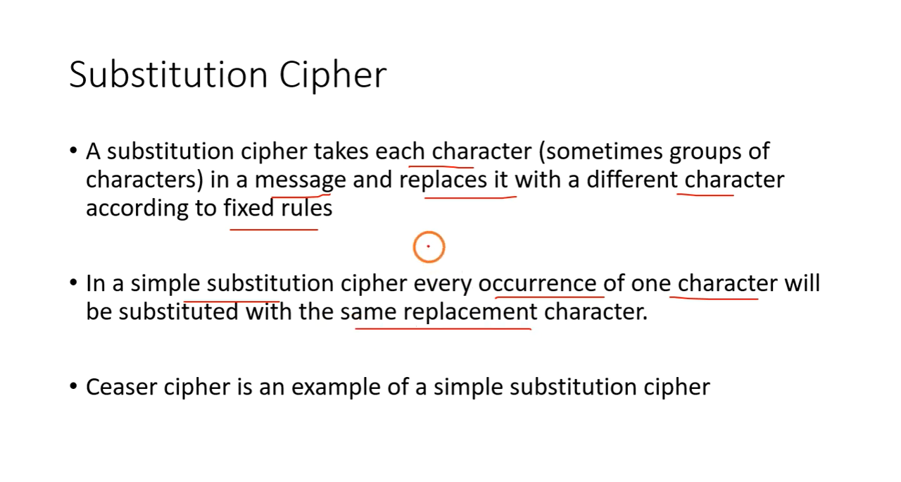
{"action": "mouse_move", "coordinate": [458, 220]}
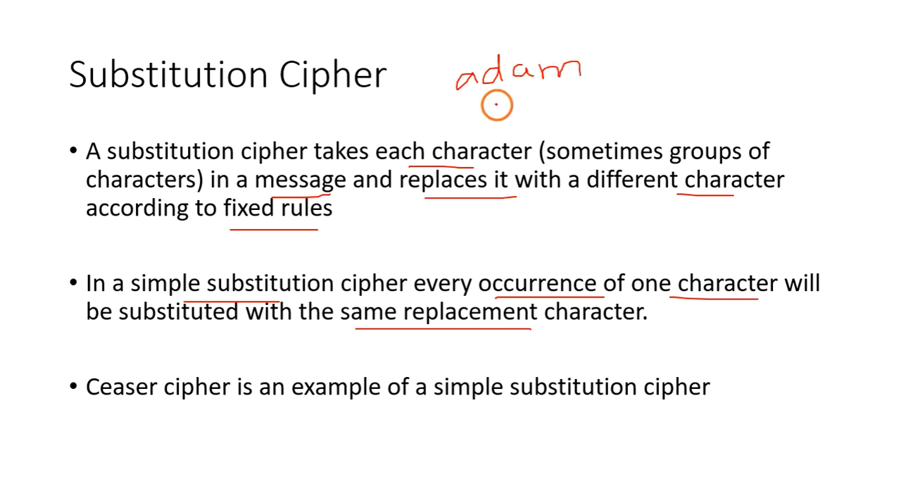
- Handwrite the example word 'adam' beside the slide title with the Pen
{"action": "left_click_drag", "start_coordinate": [492, 105], "coordinate": [458, 116]}
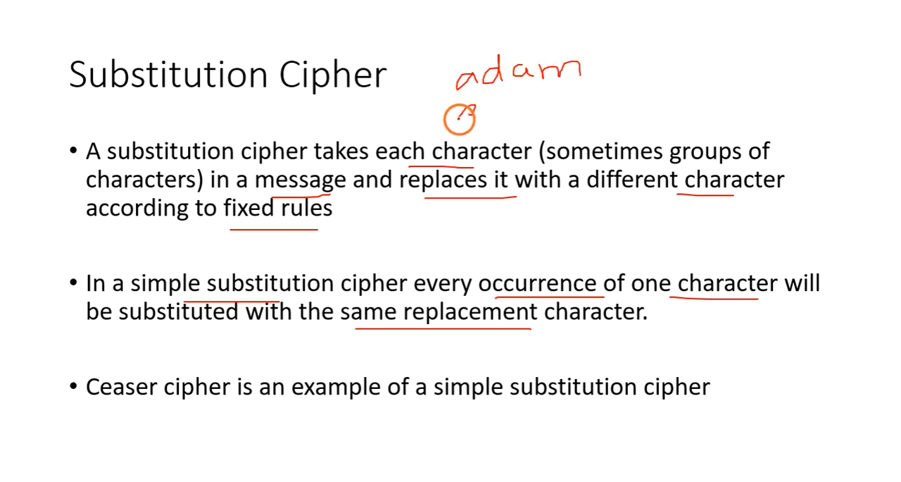
{"action": "left_click_drag", "start_coordinate": [454, 116], "coordinate": [542, 102]}
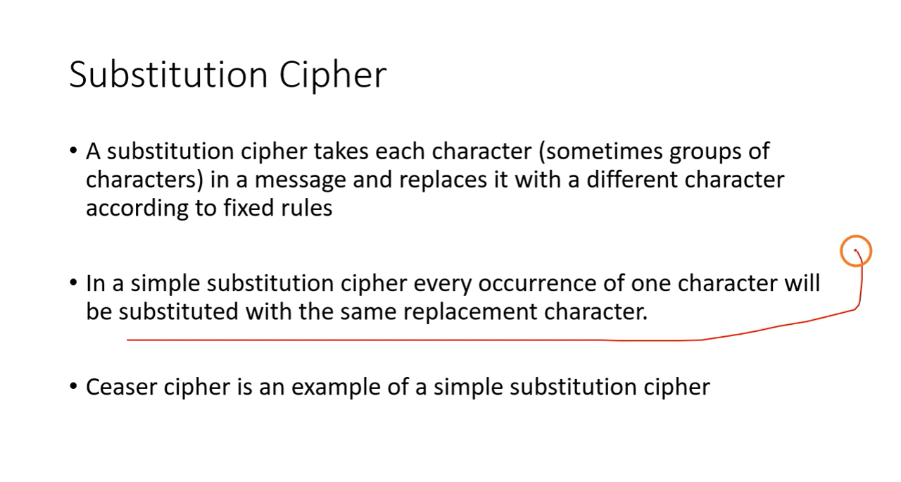
- Erase the curved line, then underline 'Ceaser cipher' and 'example' in the last bullet
{"action": "left_click_drag", "start_coordinate": [852, 254], "coordinate": [60, 324]}
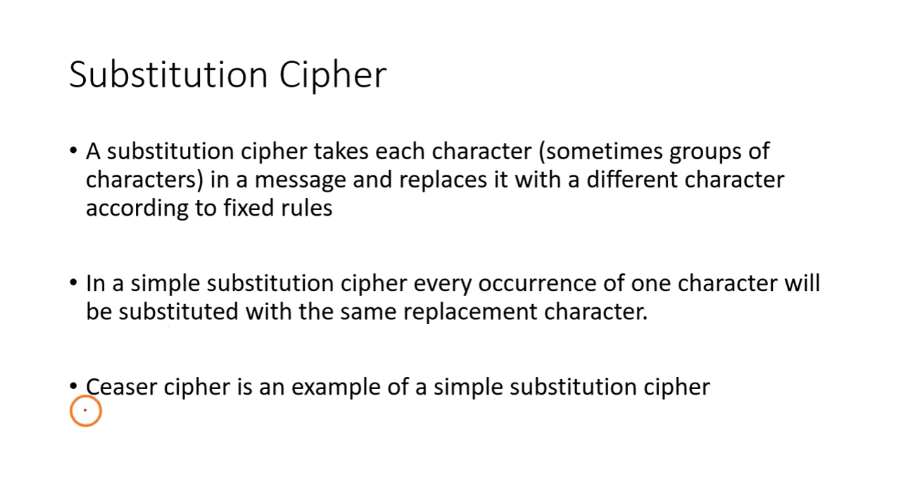
{"action": "left_click_drag", "start_coordinate": [86, 409], "coordinate": [202, 409]}
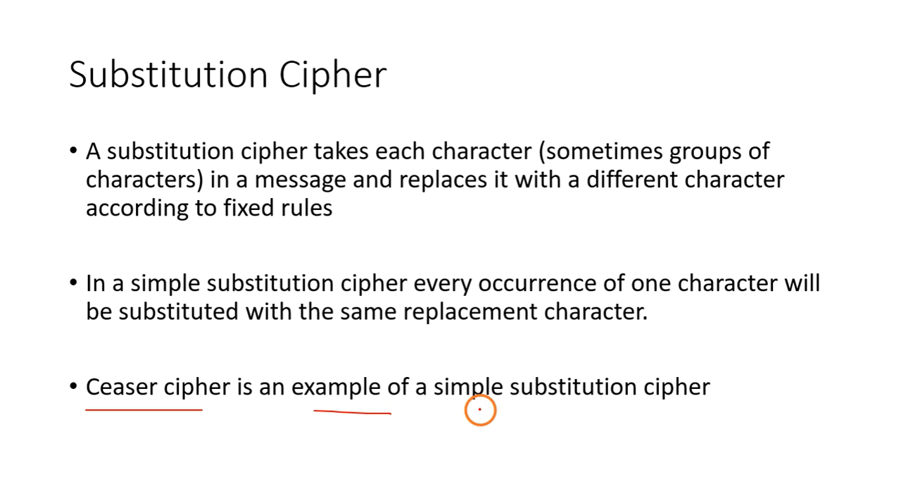
{"action": "left_click_drag", "start_coordinate": [480, 410], "coordinate": [677, 414]}
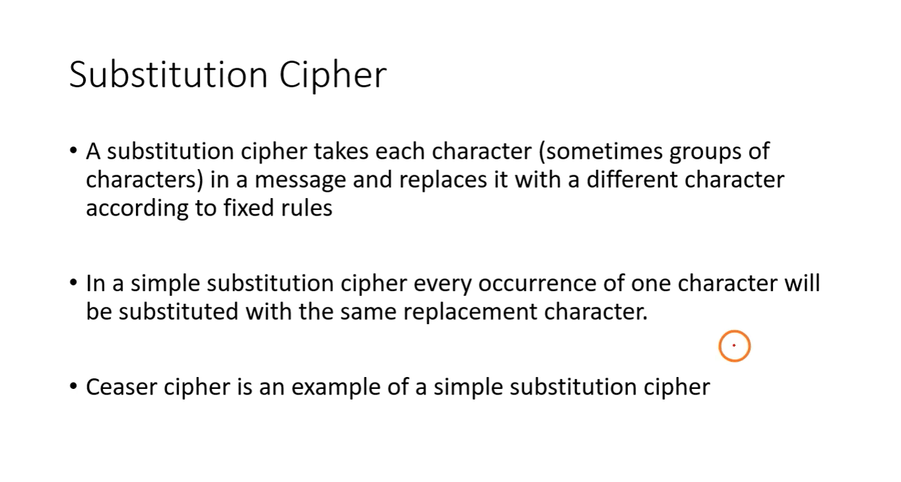
{"action": "mouse_move", "coordinate": [465, 216]}
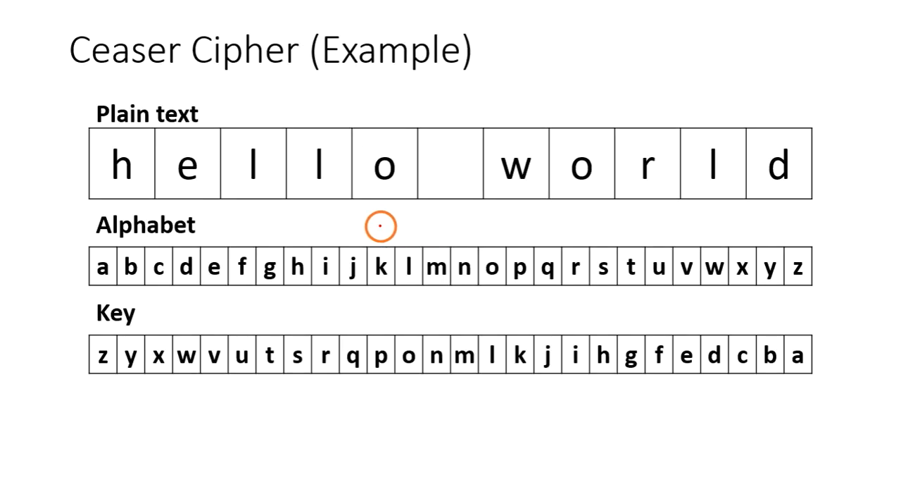
{"action": "mouse_move", "coordinate": [166, 103]}
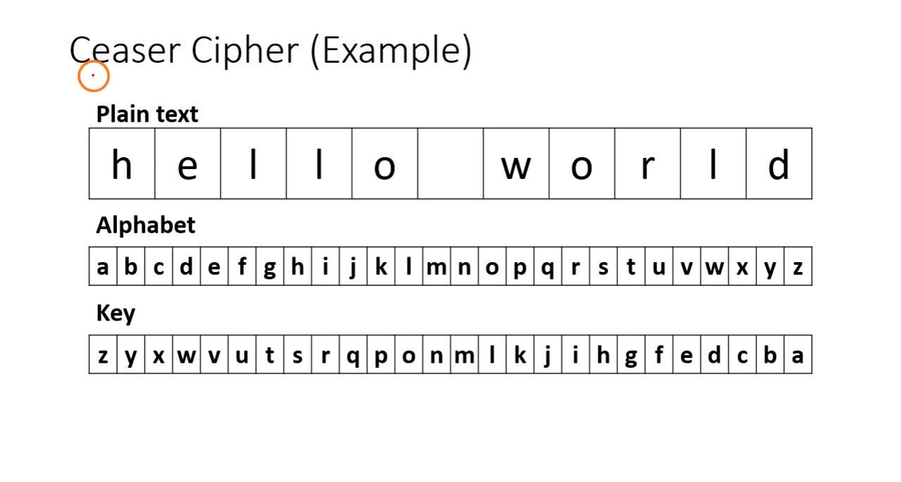
{"action": "mouse_move", "coordinate": [257, 204]}
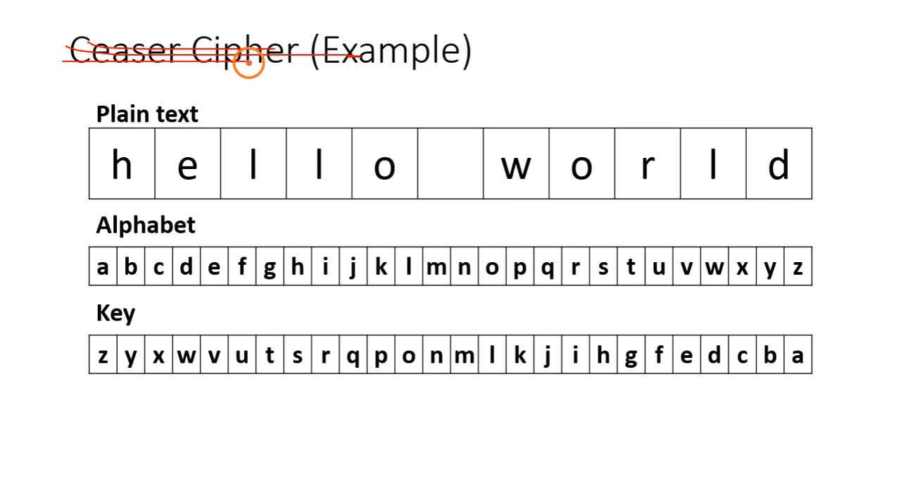
{"action": "mouse_move", "coordinate": [289, 91]}
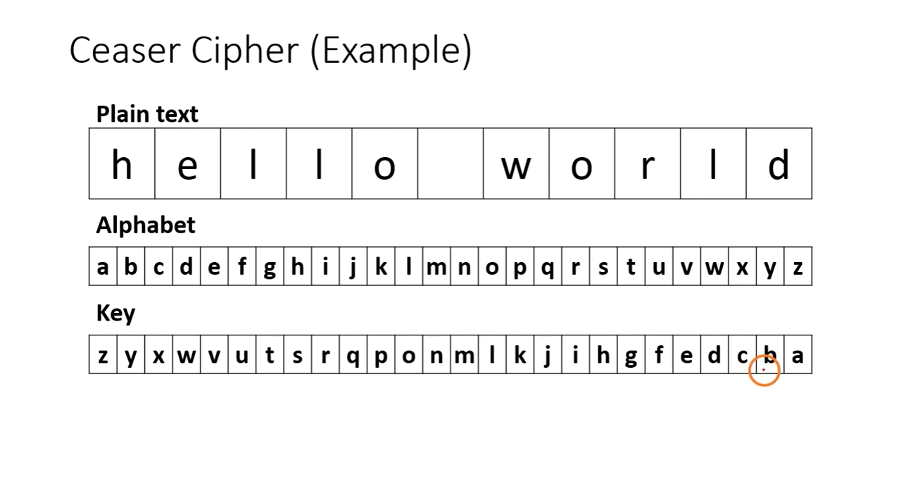
{"action": "mouse_move", "coordinate": [109, 371]}
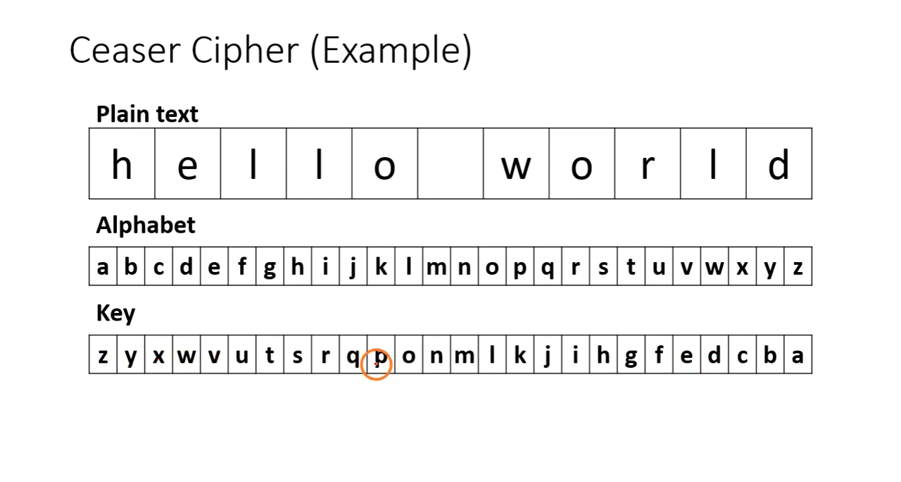
- Begin the letter-by-letter encryption walkthrough on the Ceaser Cipher (Example) slide
{"action": "left_click", "coordinate": [122, 164]}
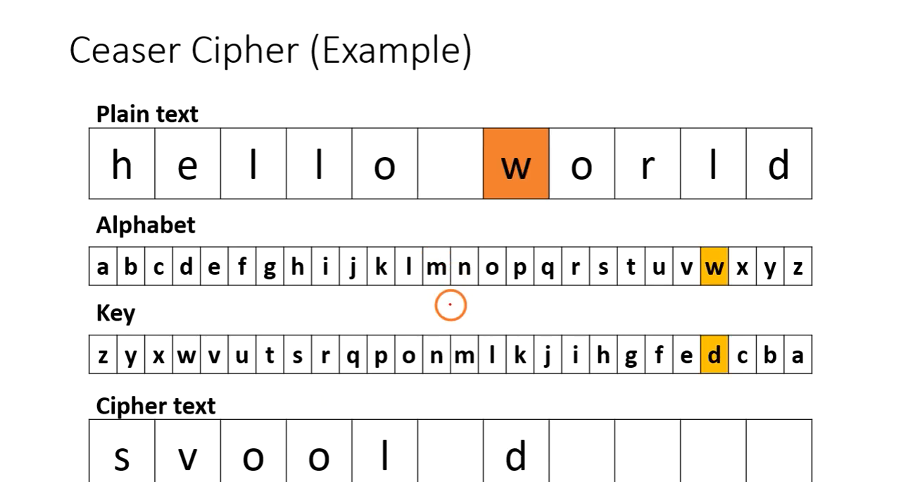
{"action": "mouse_move", "coordinate": [702, 271]}
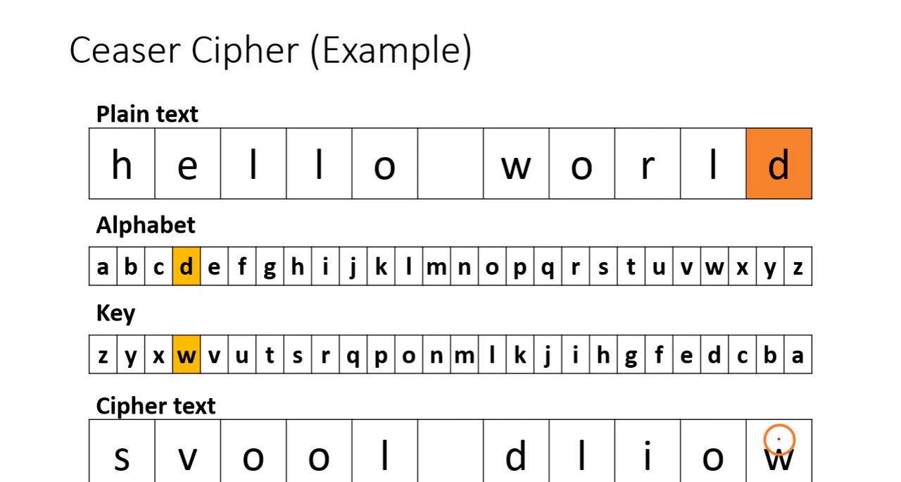
{"action": "mouse_move", "coordinate": [94, 447]}
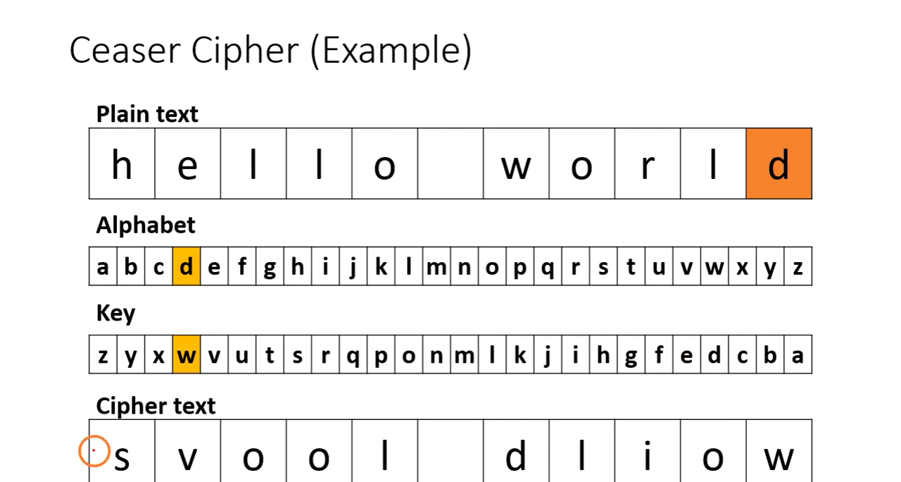